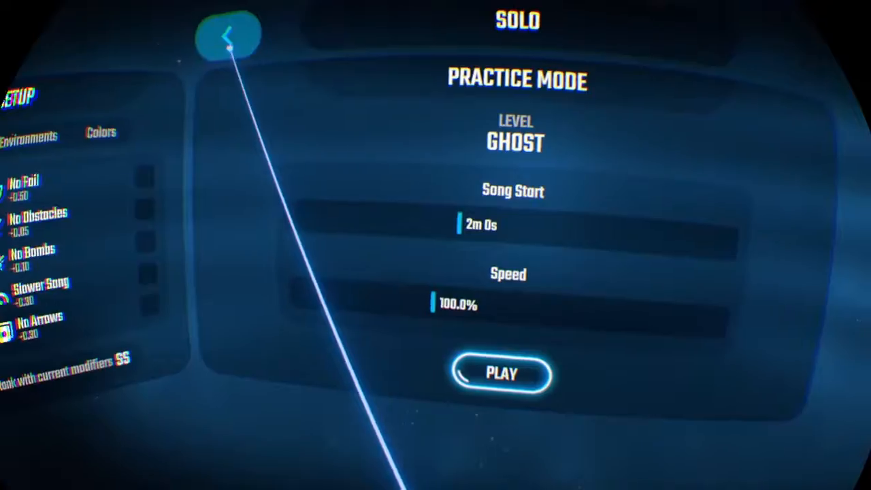
pyautogui.click(501, 375)
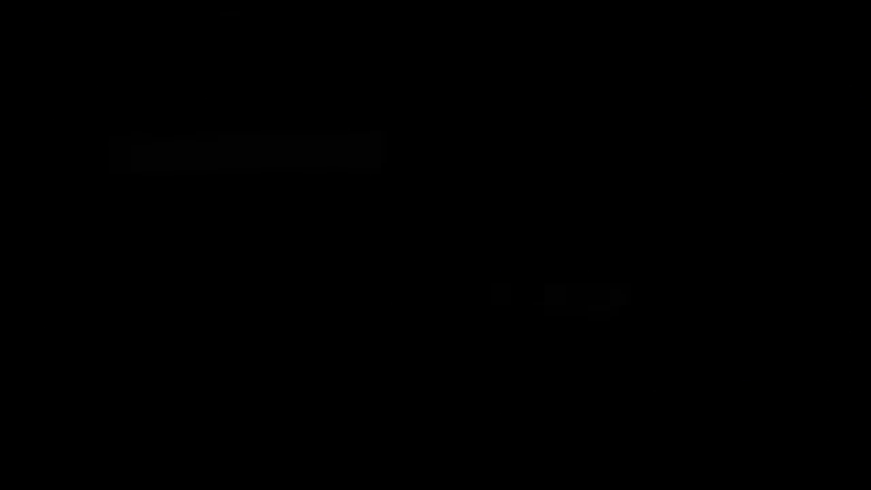